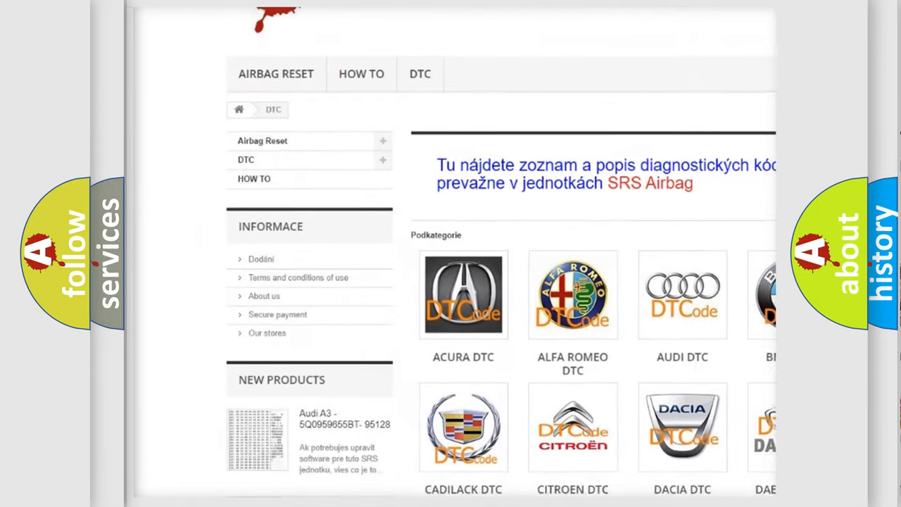
scroll(down, 3)
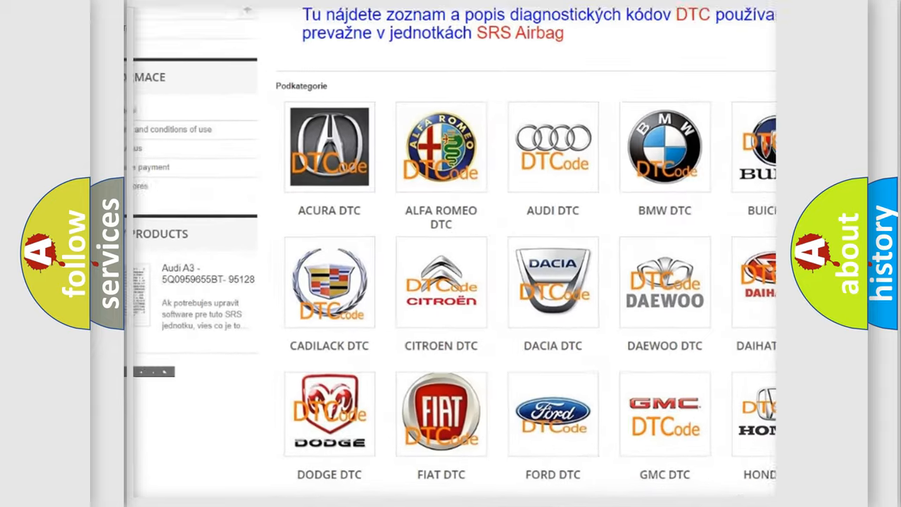
scroll(down, 3)
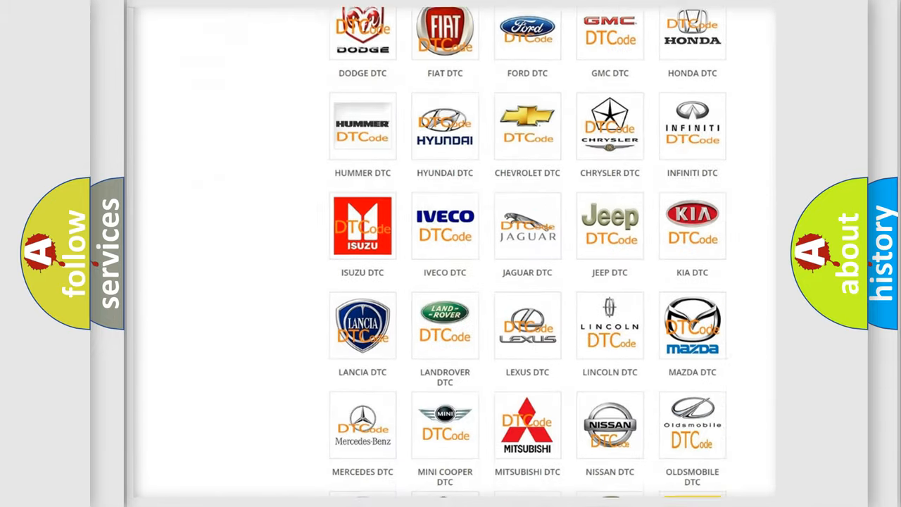
scroll(down, 3)
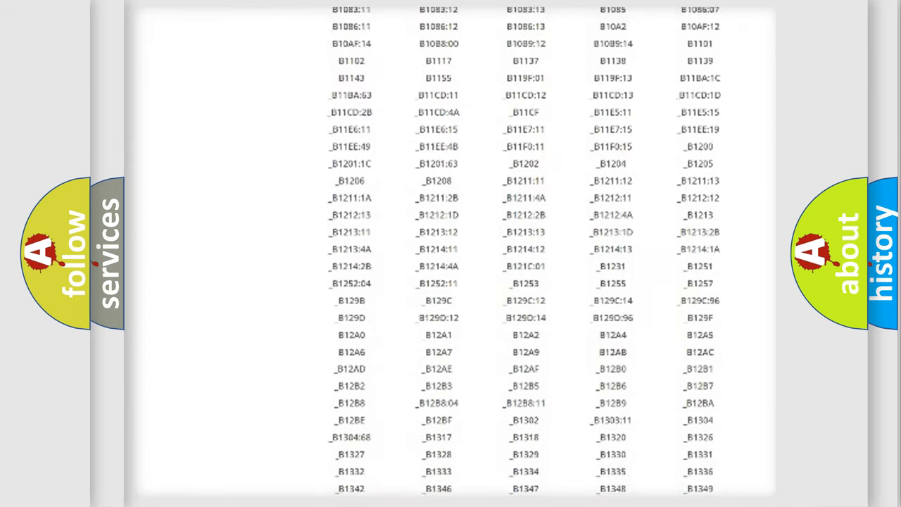
scroll(down, 3)
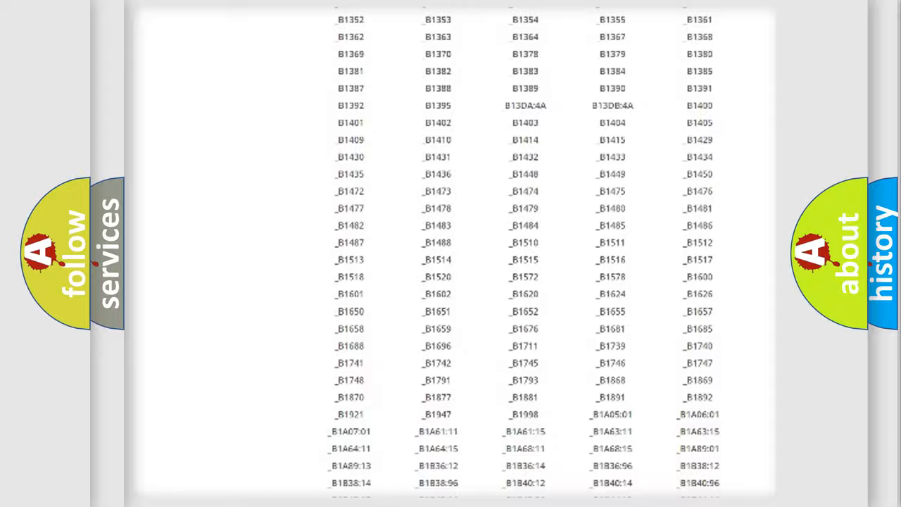